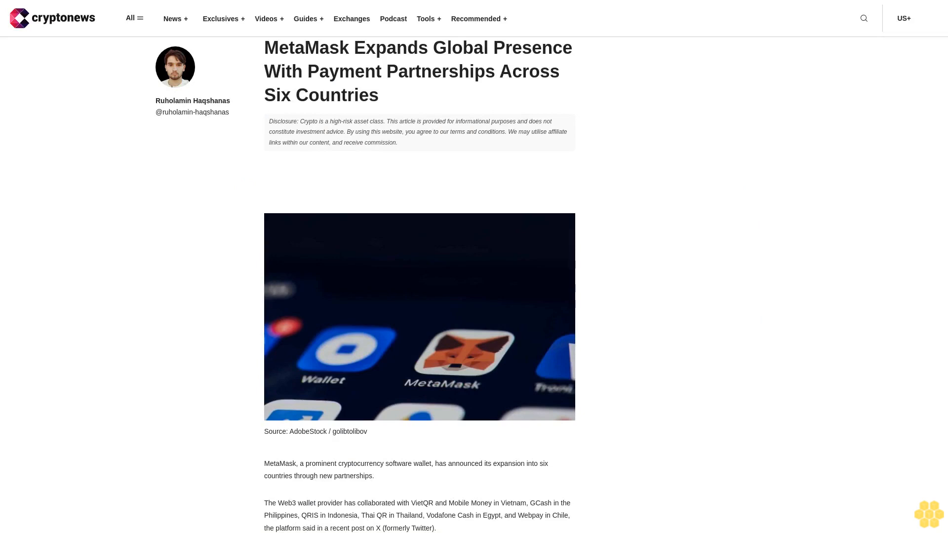
scroll(down, 3)
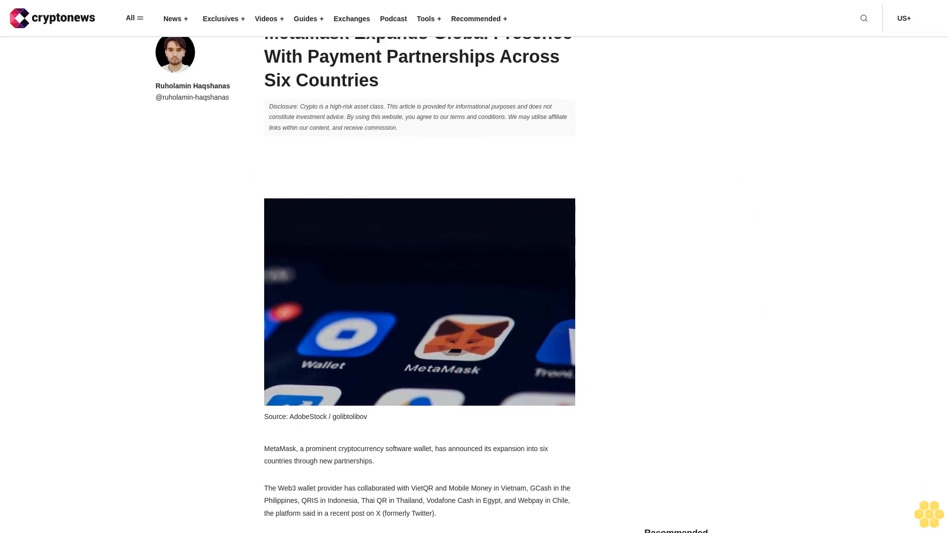
scroll(down, 3)
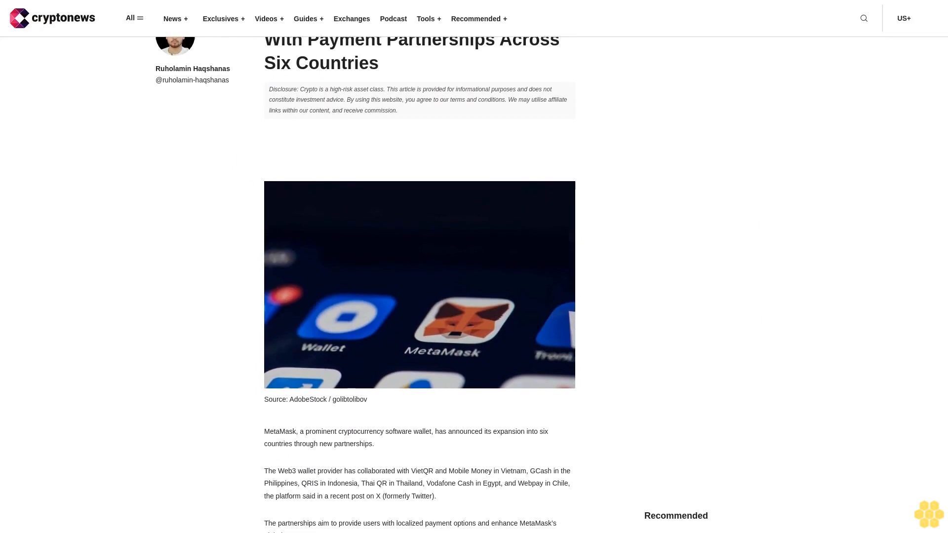
scroll(down, 3)
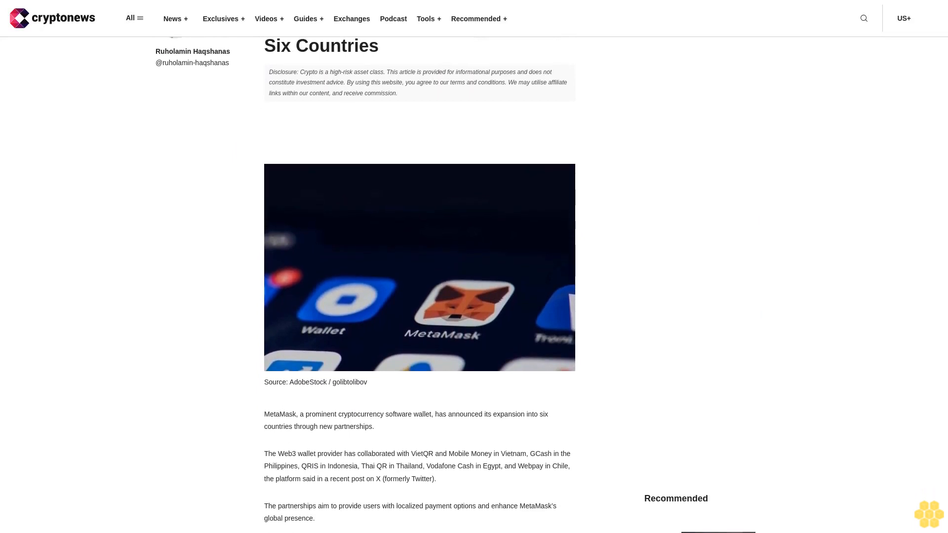
scroll(down, 3)
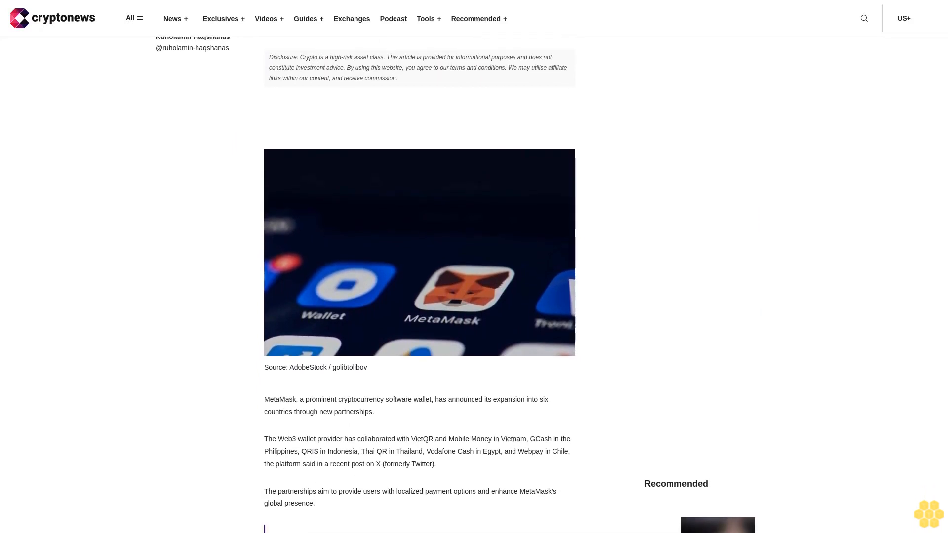
scroll(down, 3)
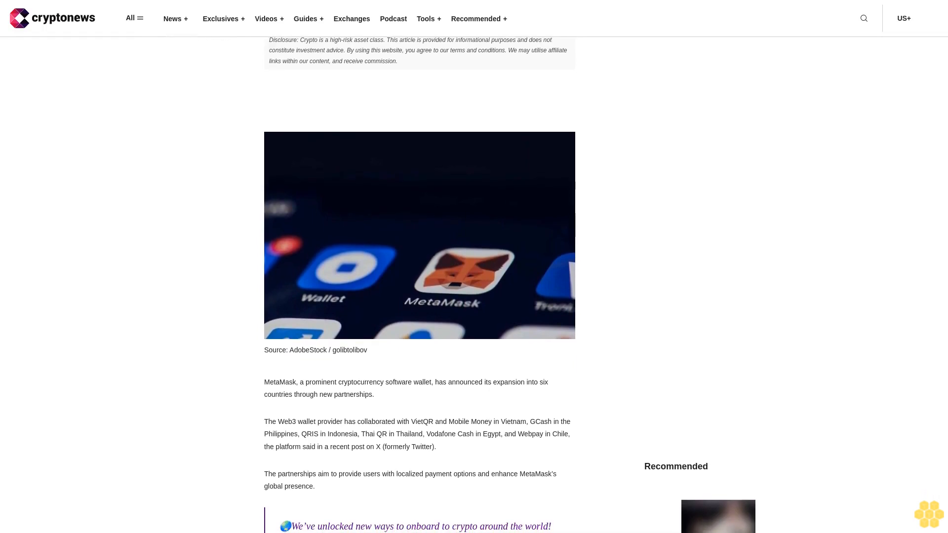
scroll(down, 3)
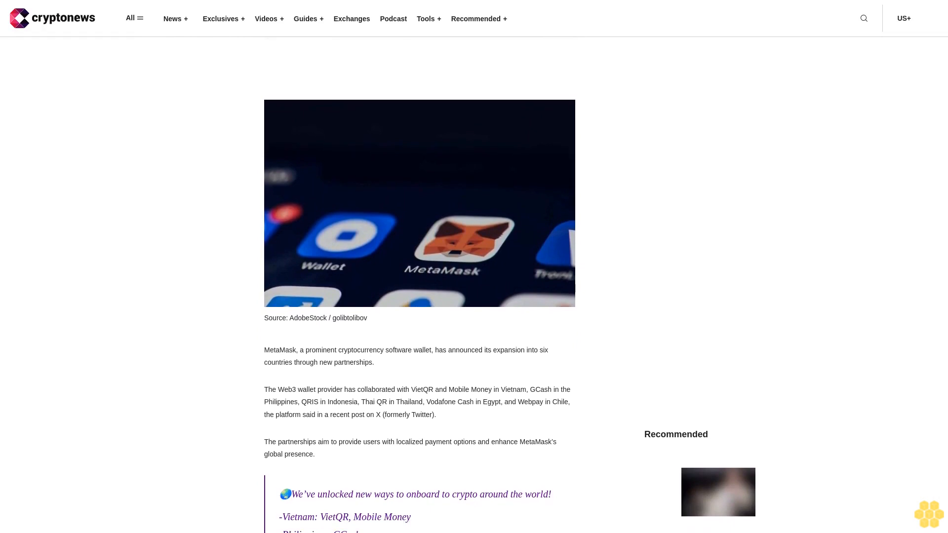
scroll(down, 3)
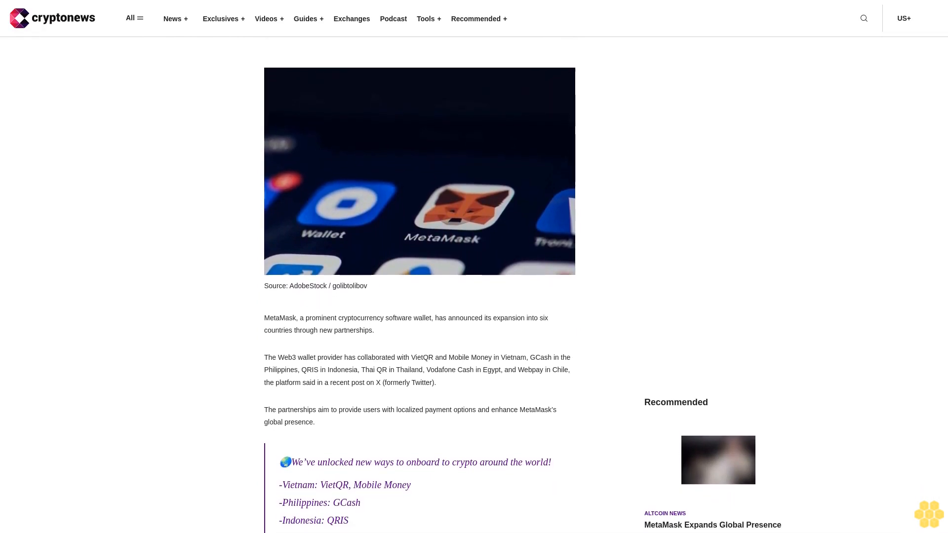
scroll(down, 3)
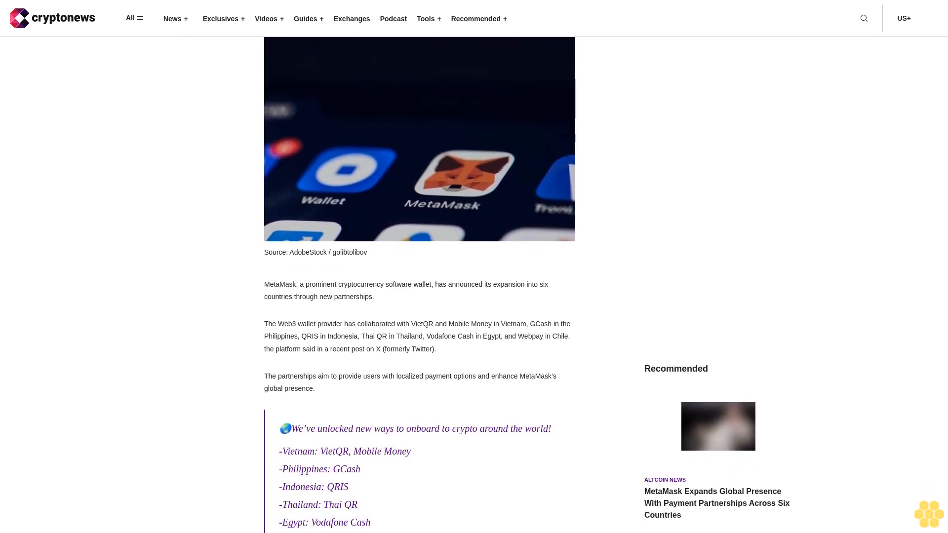
scroll(down, 3)
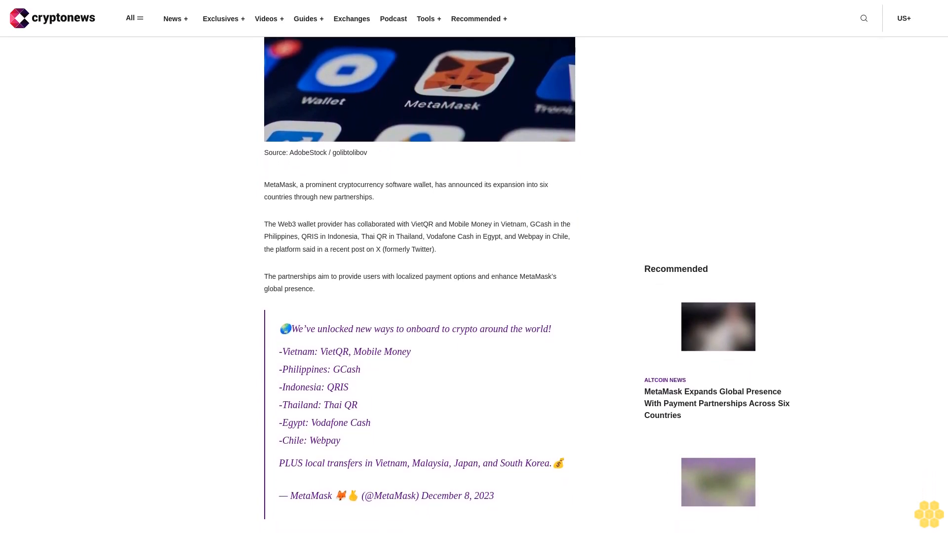
scroll(down, 3)
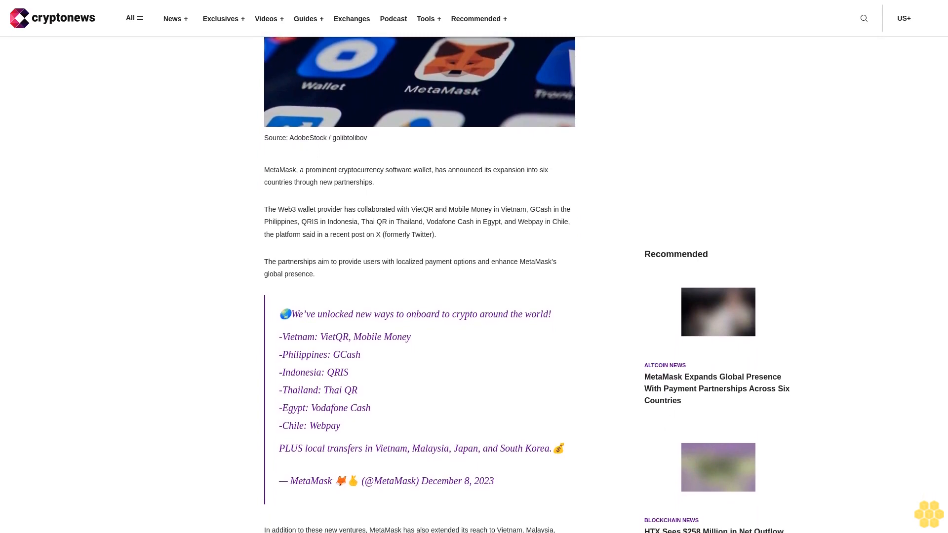
scroll(down, 3)
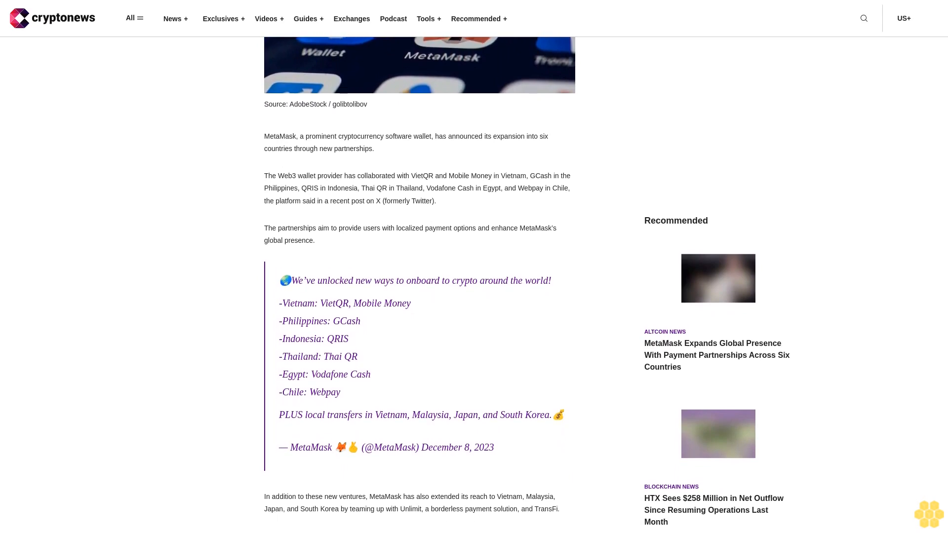
scroll(up, 3)
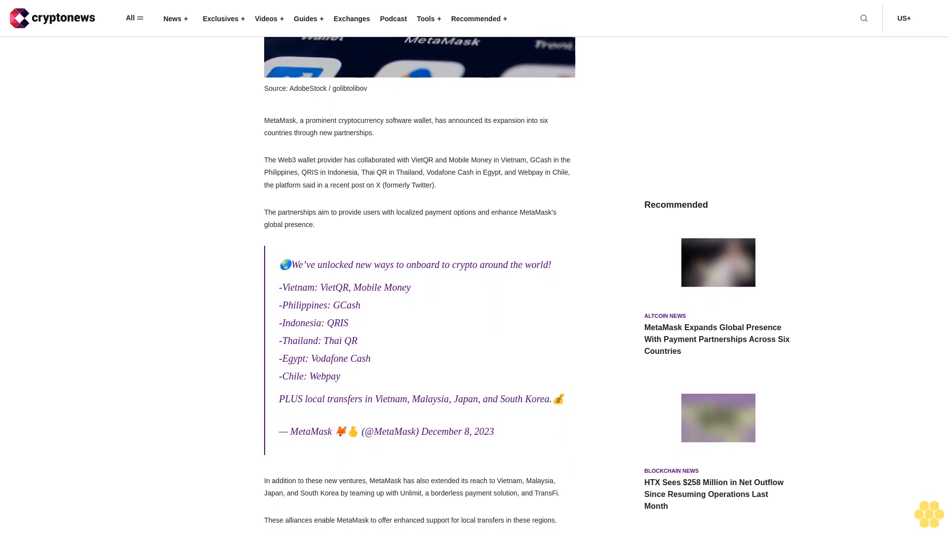
scroll(down, 3)
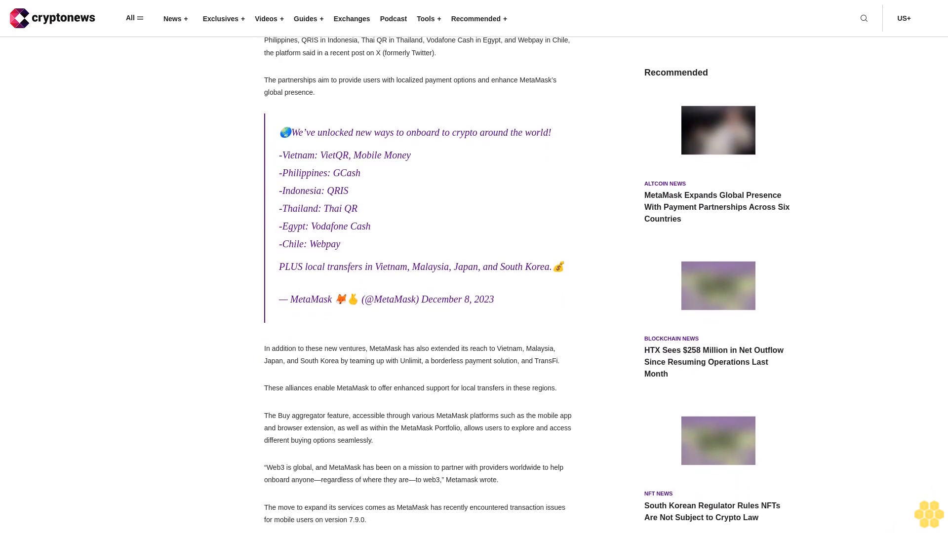
scroll(down, 3)
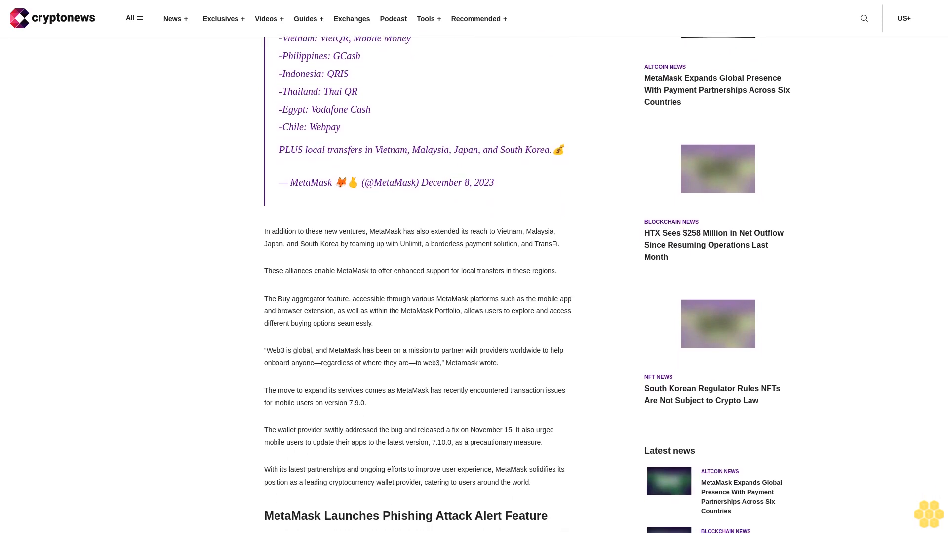
scroll(down, 3)
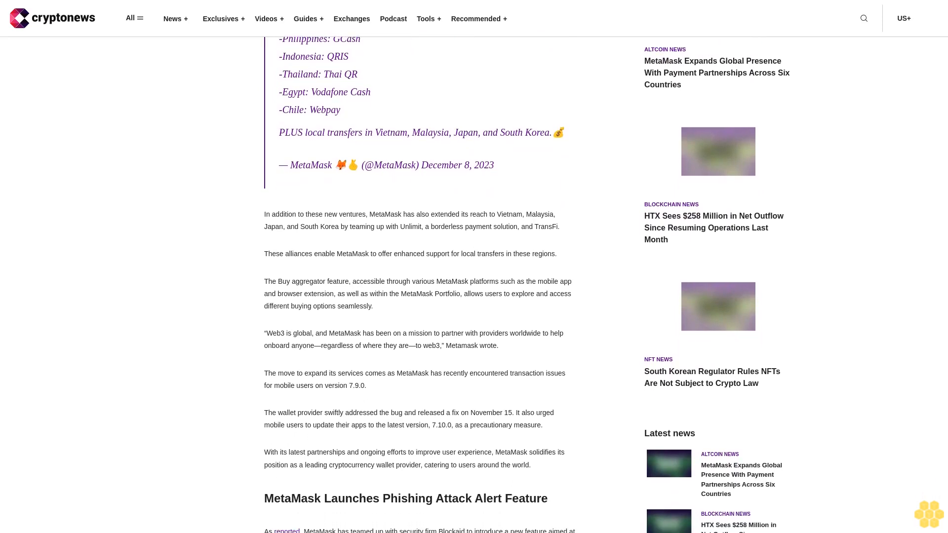
scroll(down, 3)
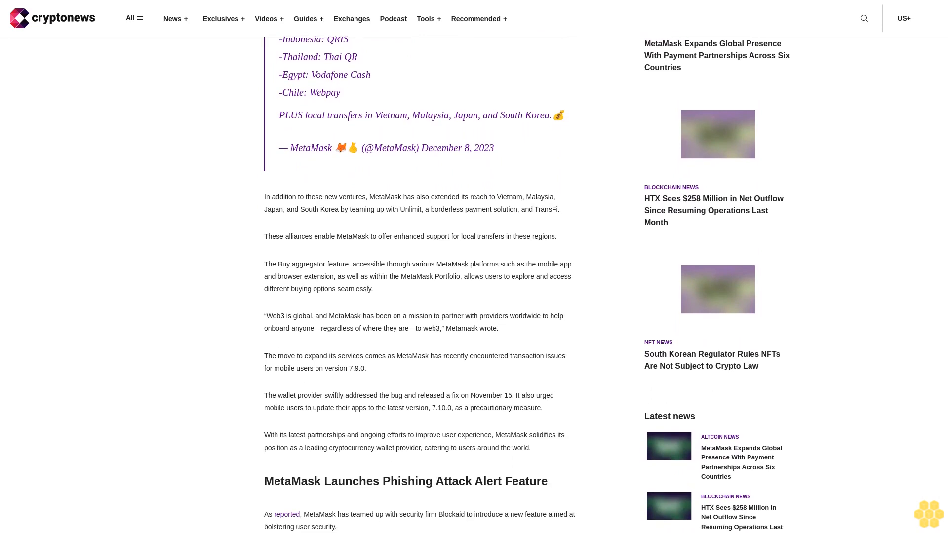
scroll(down, 3)
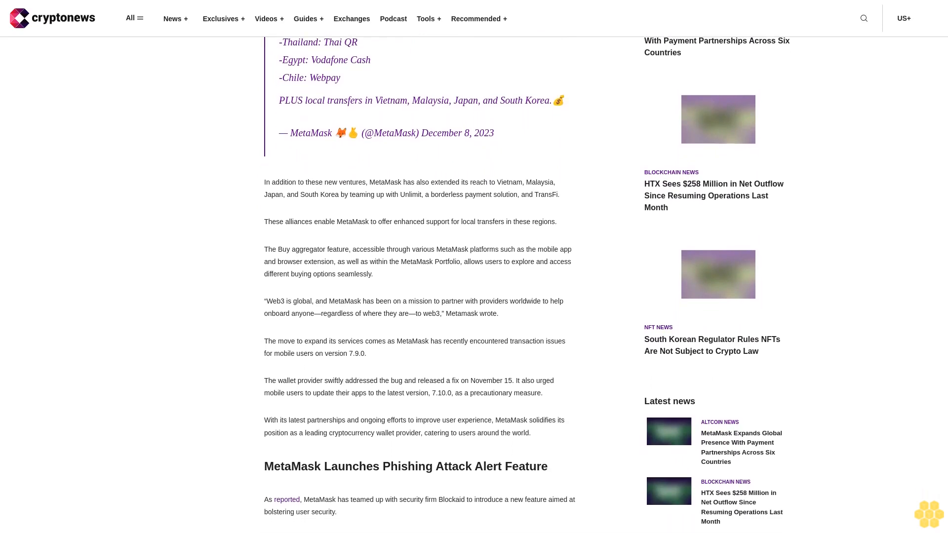
scroll(down, 3)
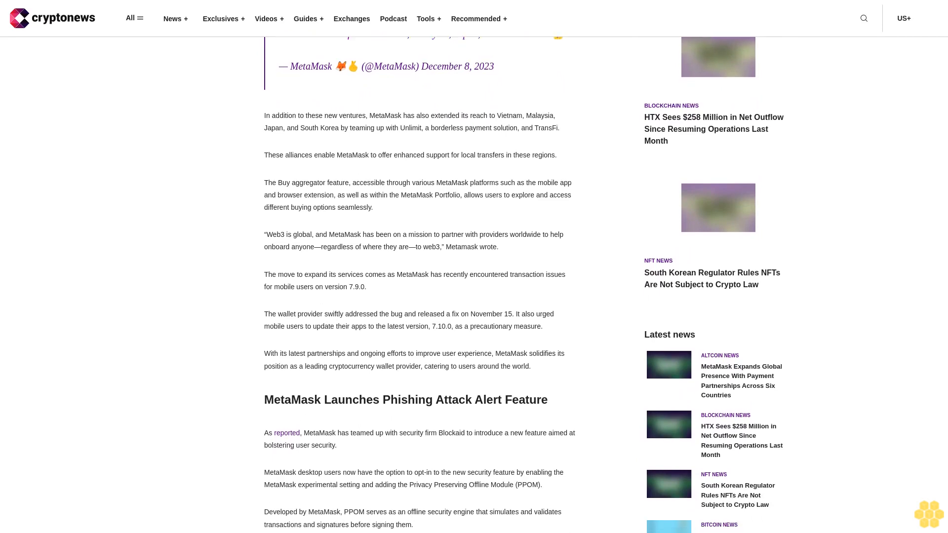
scroll(down, 3)
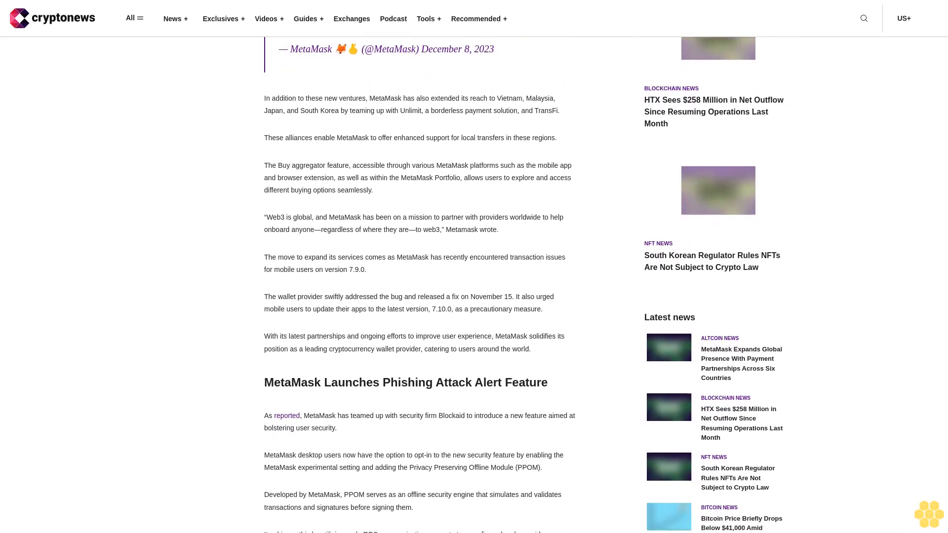
scroll(down, 3)
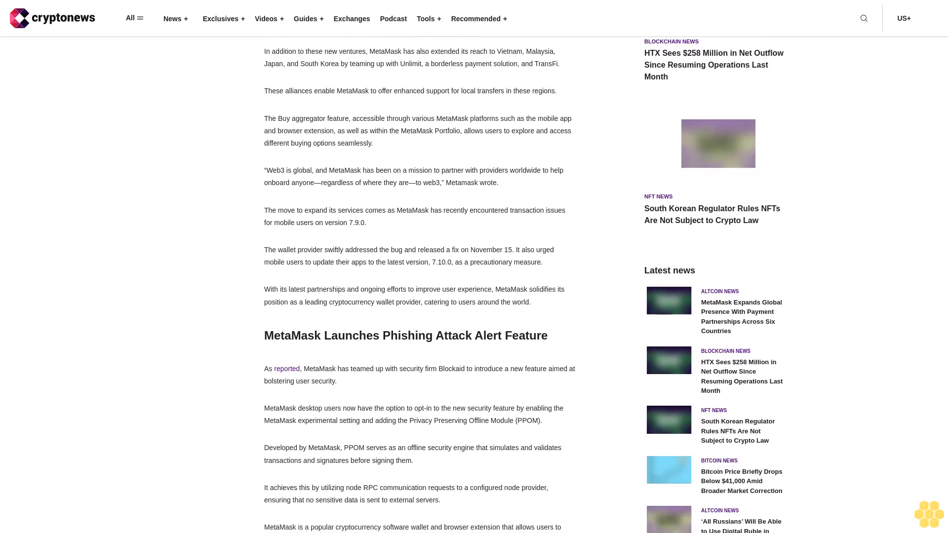
scroll(down, 3)
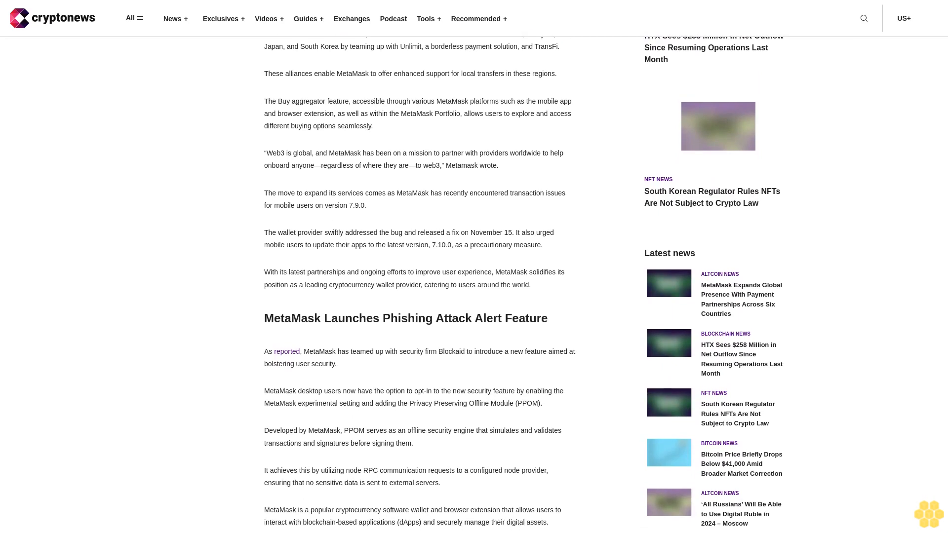
scroll(down, 3)
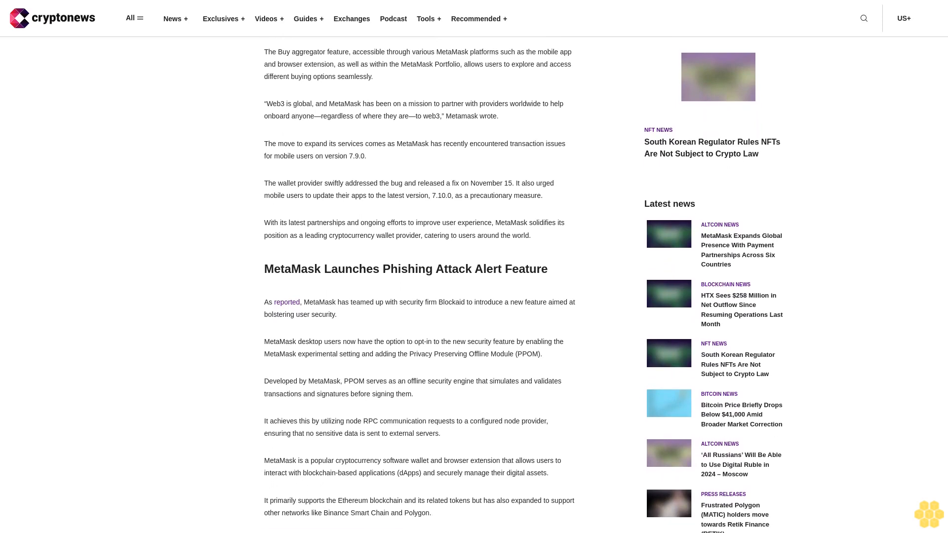
scroll(down, 3)
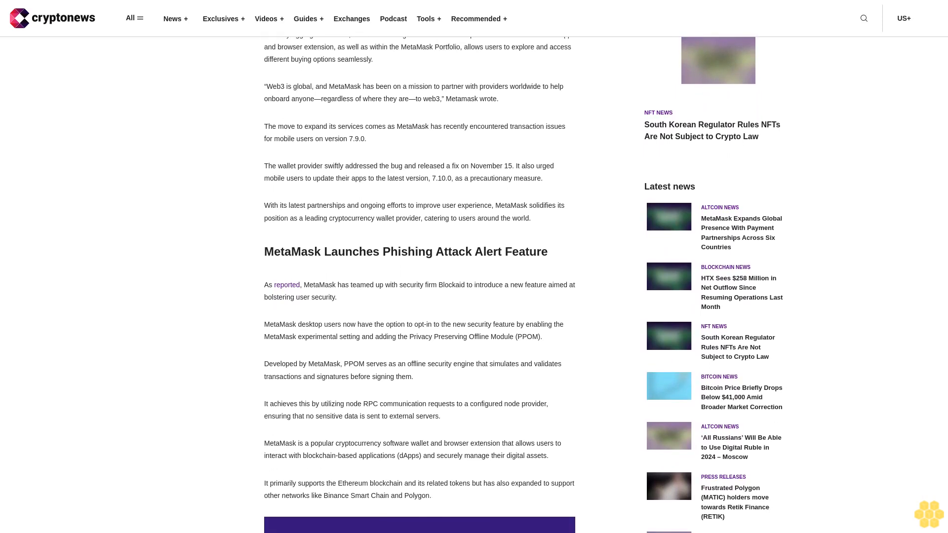
scroll(down, 3)
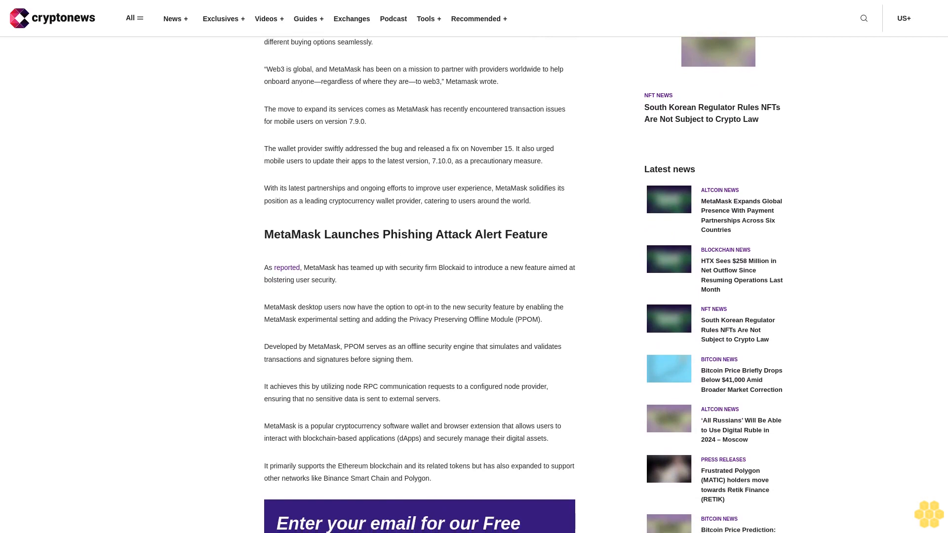
scroll(down, 3)
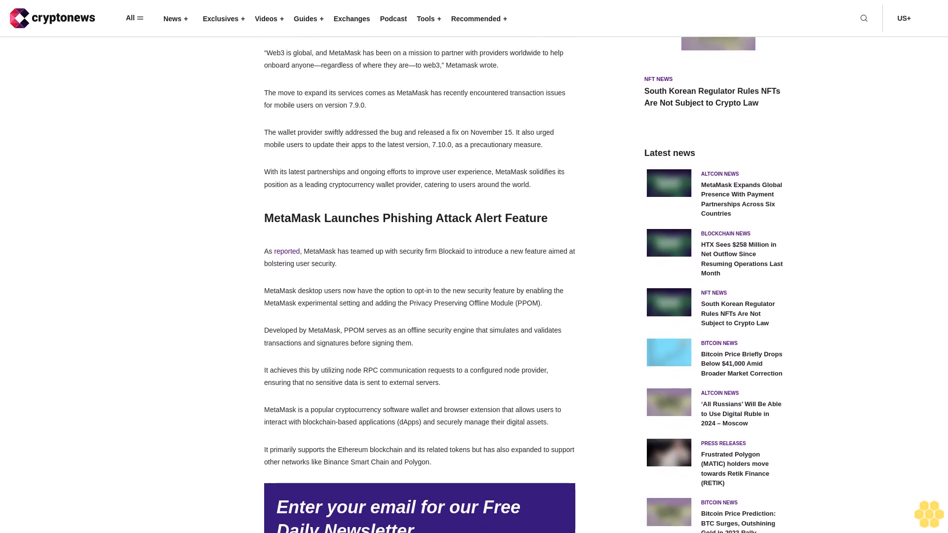
scroll(up, 3)
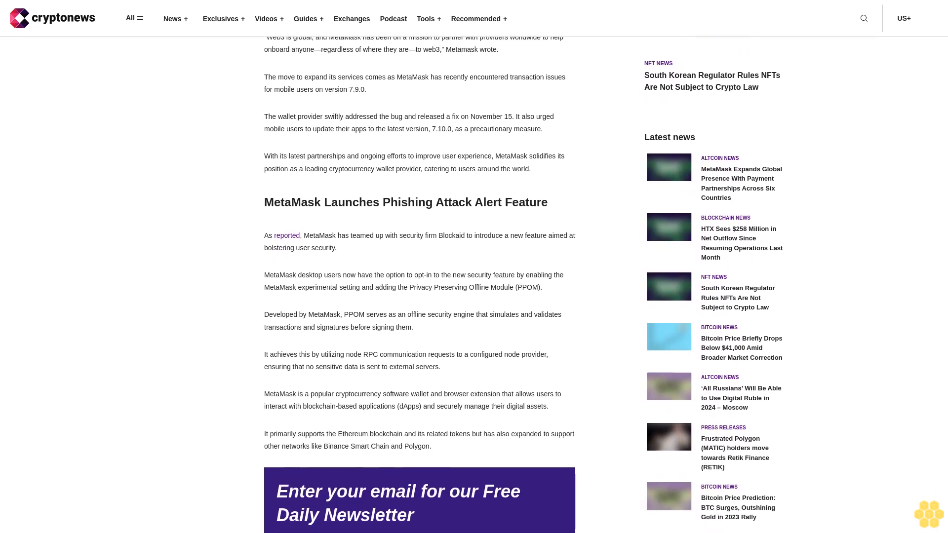
scroll(down, 3)
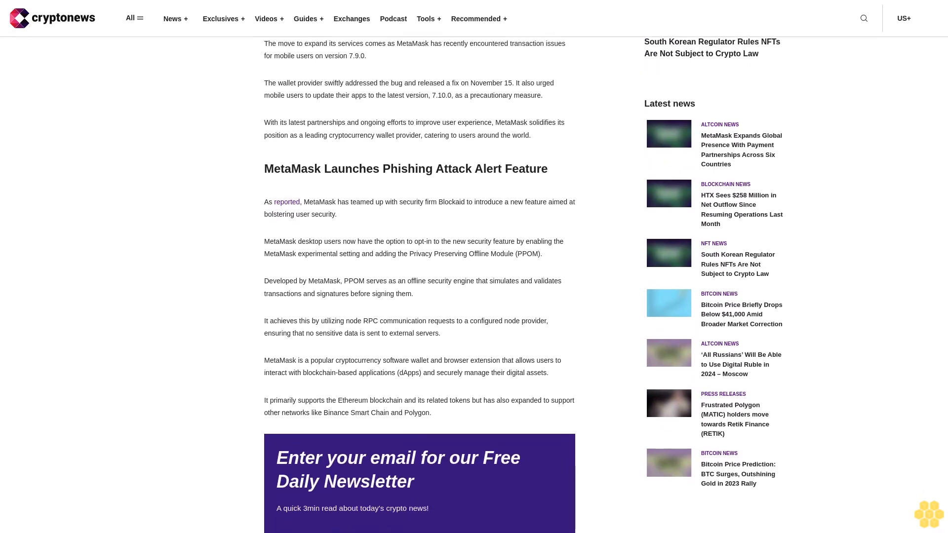
scroll(down, 3)
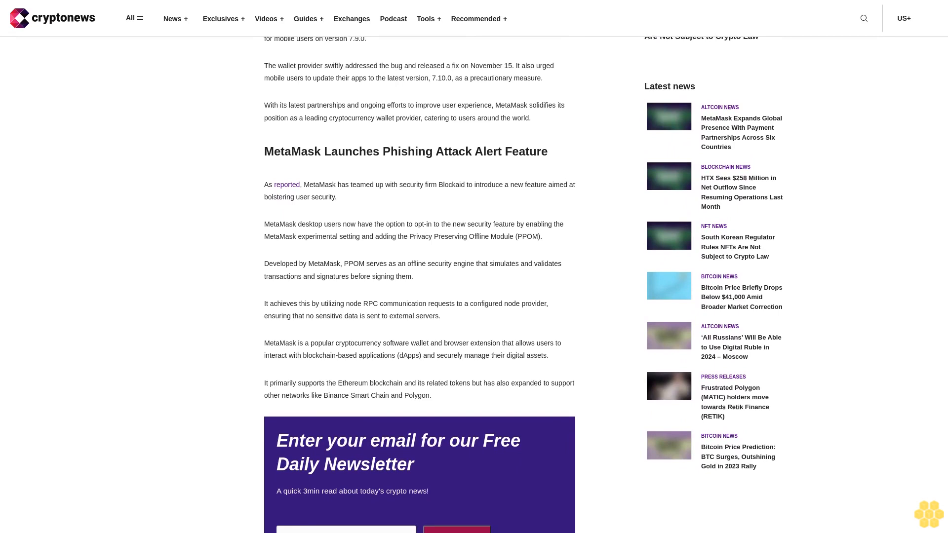
scroll(down, 3)
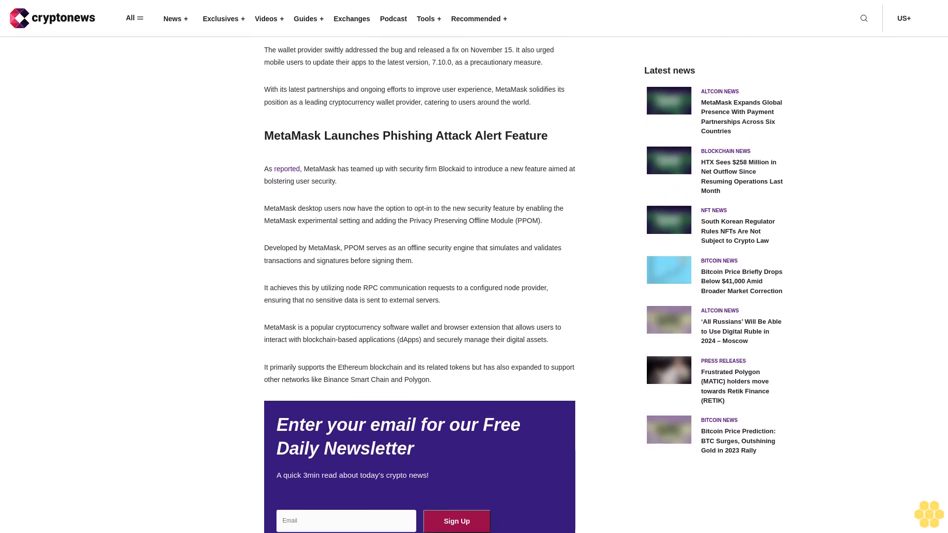
scroll(down, 3)
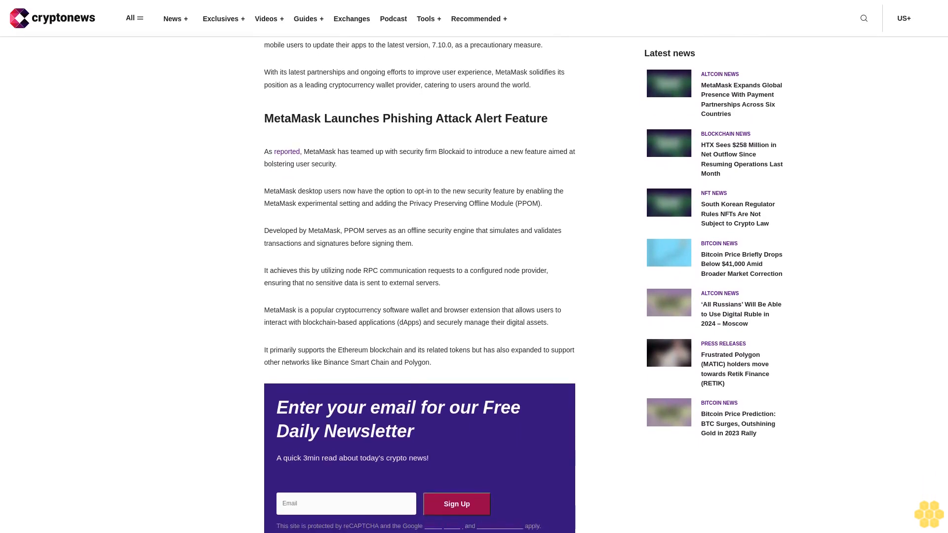
scroll(down, 3)
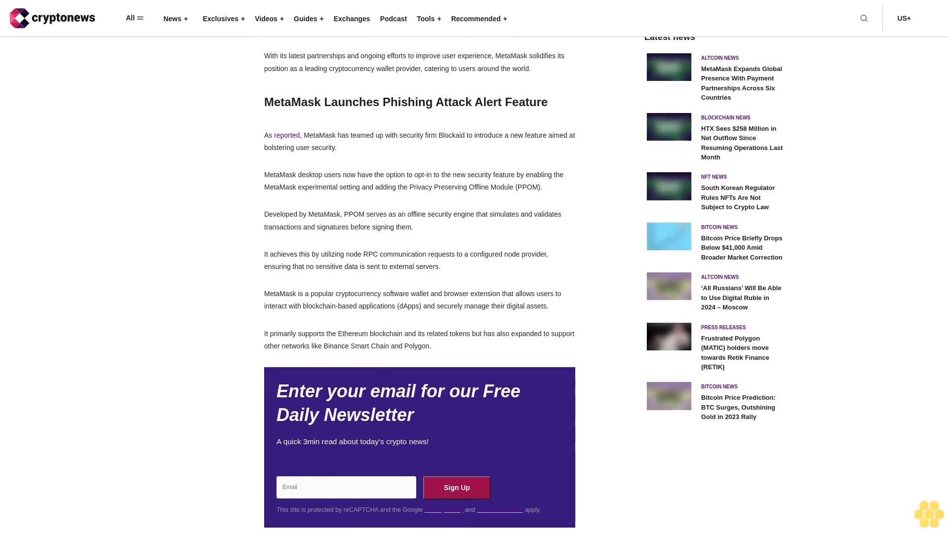
scroll(down, 3)
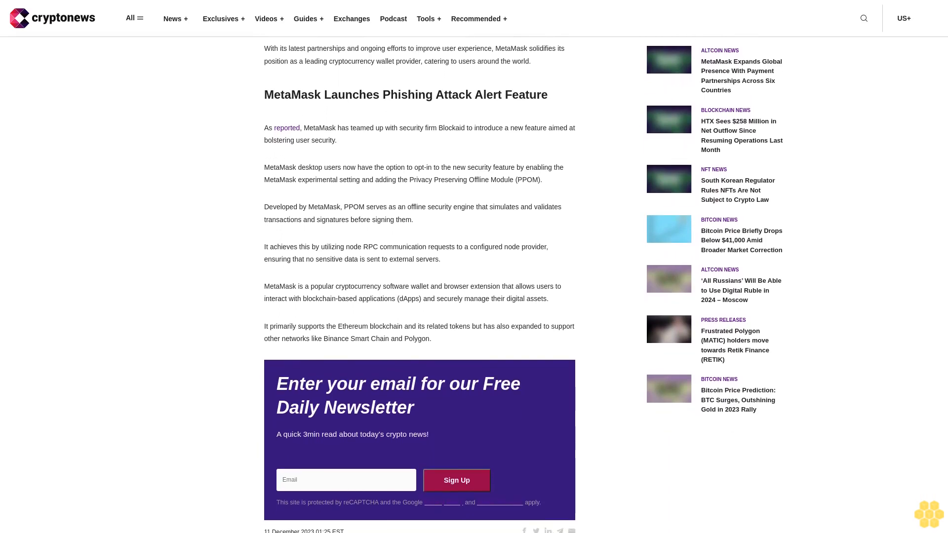